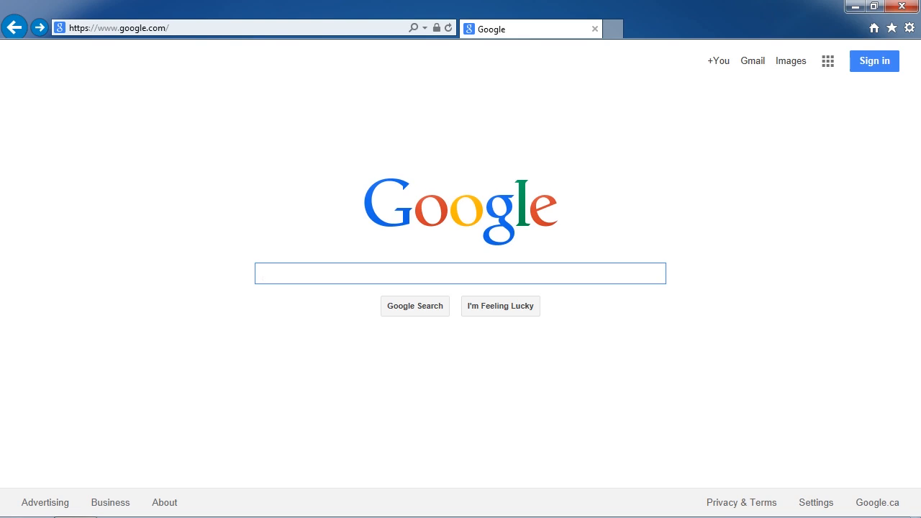
# Load recovering-deleted-files.net/iphone-data-recovery and scroll down to the download section.
pyautogui.click(460, 274)
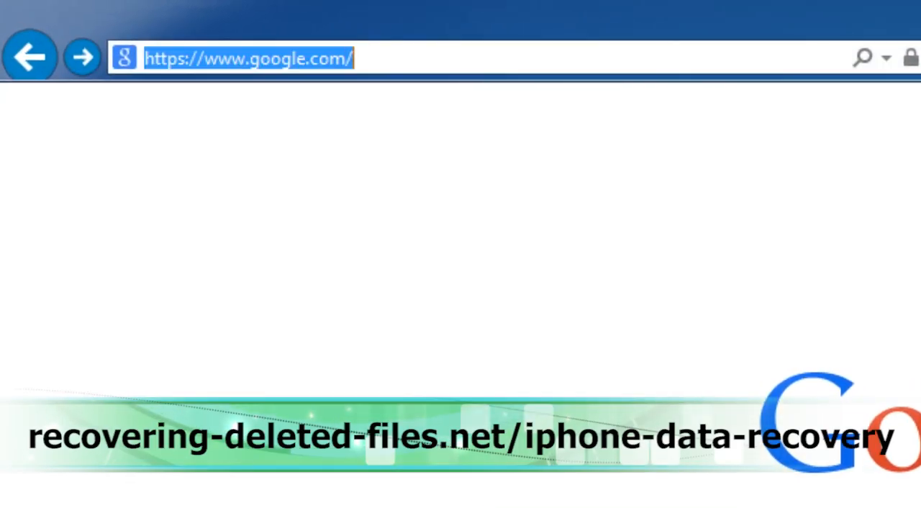
pyautogui.write('recovering-deleted-files.net/iphone-data-recovery')
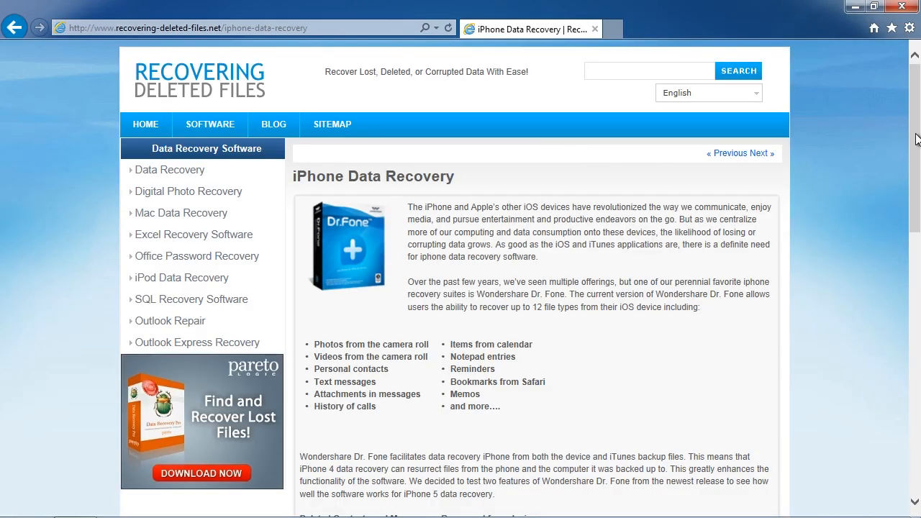
pyautogui.scroll(-3)
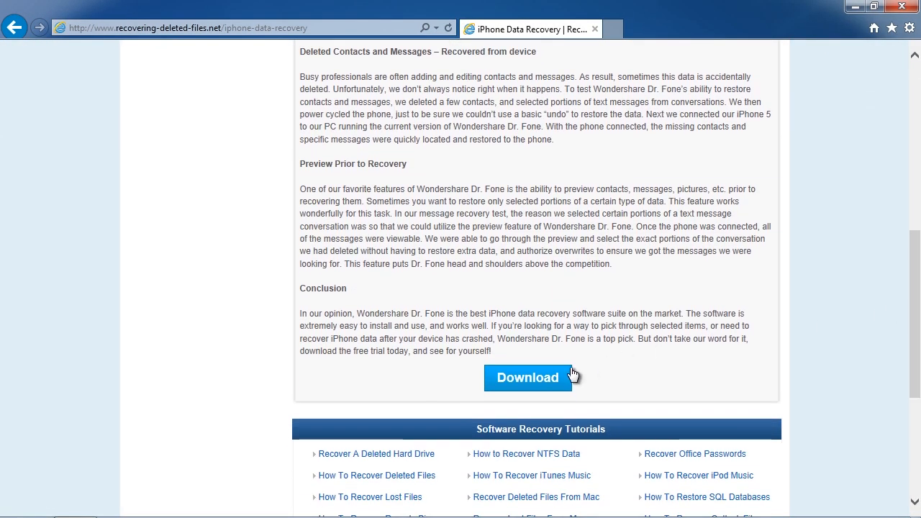
# Download the free Windows trial installer drfone-for-ios_full1283.exe using Save as.
pyautogui.click(527, 377)
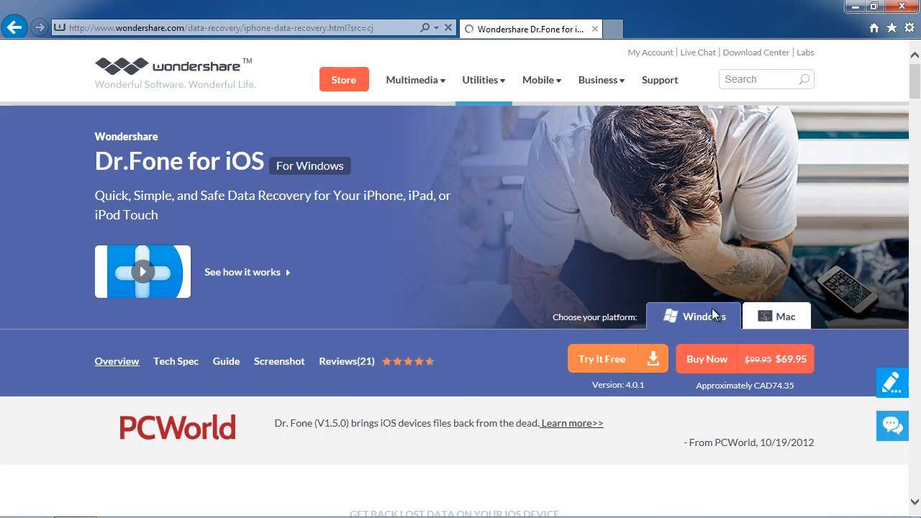
pyautogui.moveTo(683, 345)
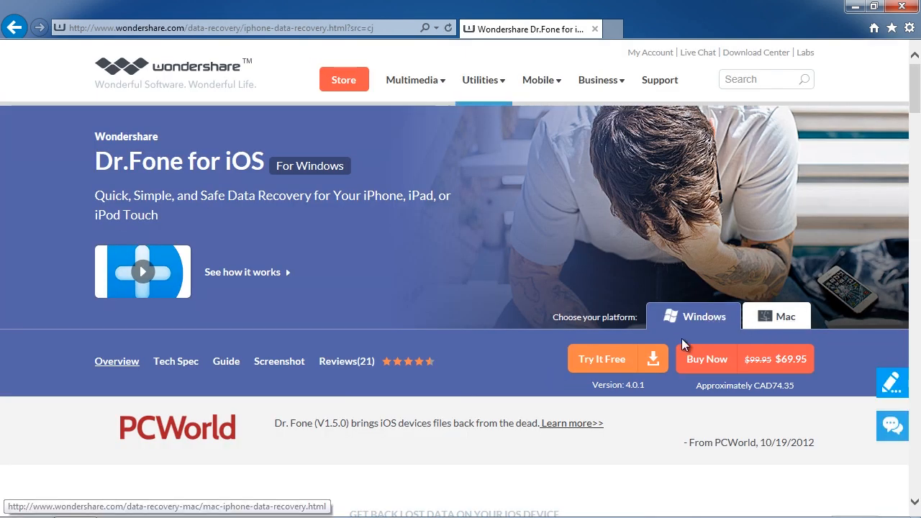
pyautogui.click(602, 359)
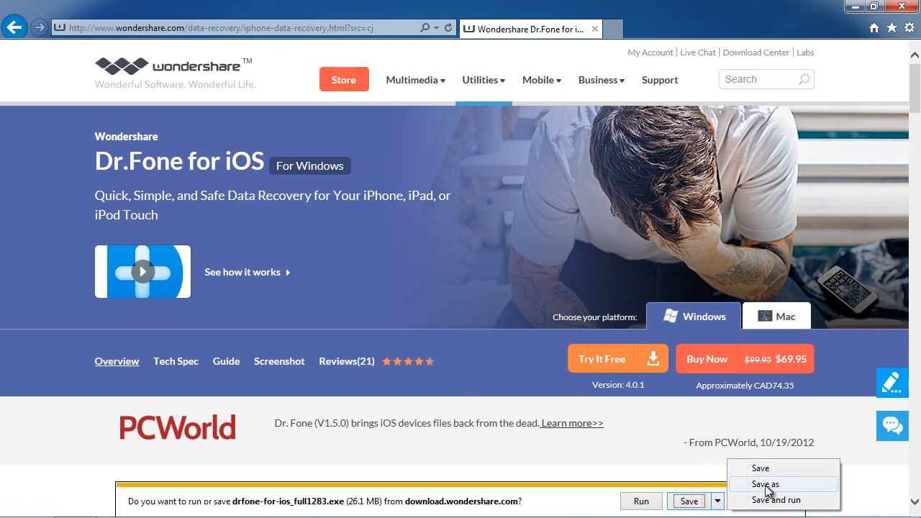
pyautogui.click(776, 499)
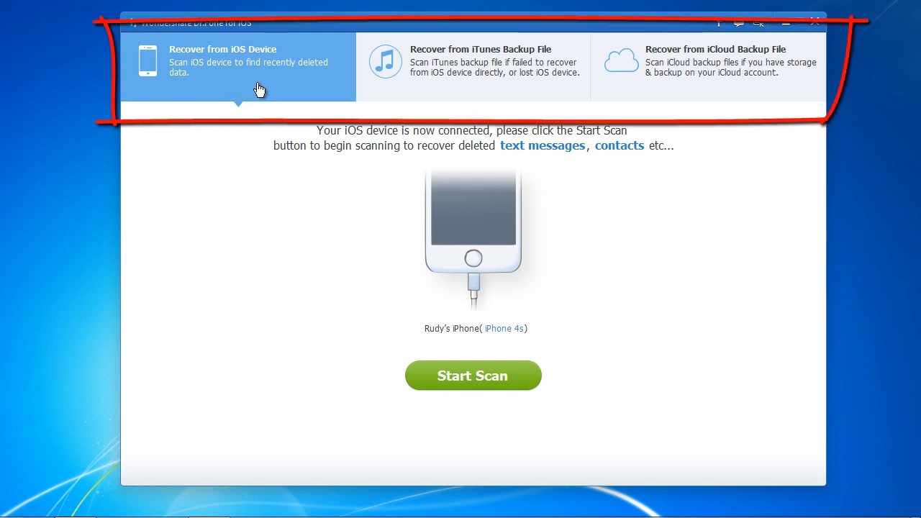
pyautogui.moveTo(477, 95)
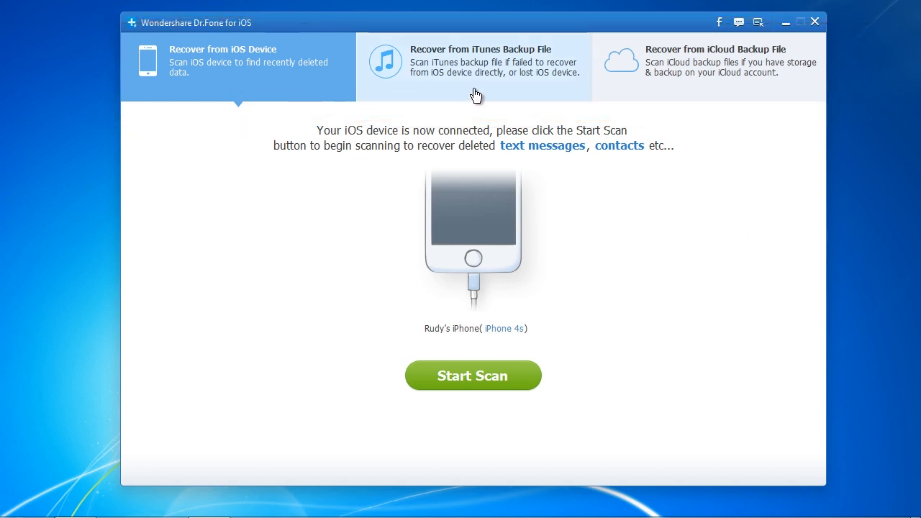
pyautogui.moveTo(703, 91)
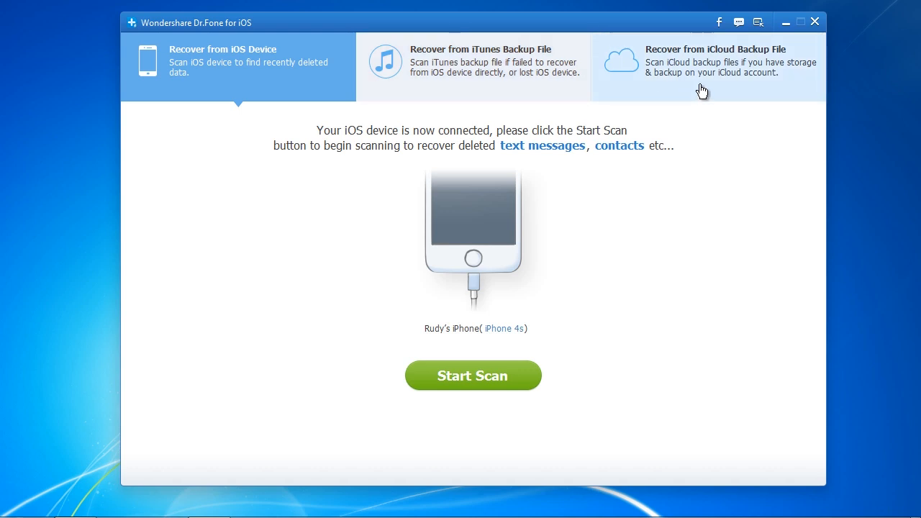
pyautogui.moveTo(728, 177)
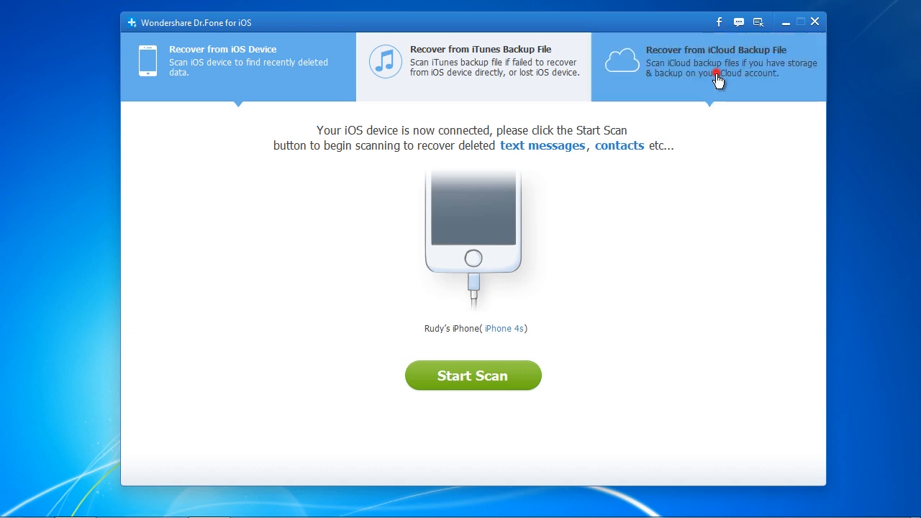
# Sign in to iCloud and download the iPhone 4S backup from 02-24-2014.
pyautogui.click(716, 61)
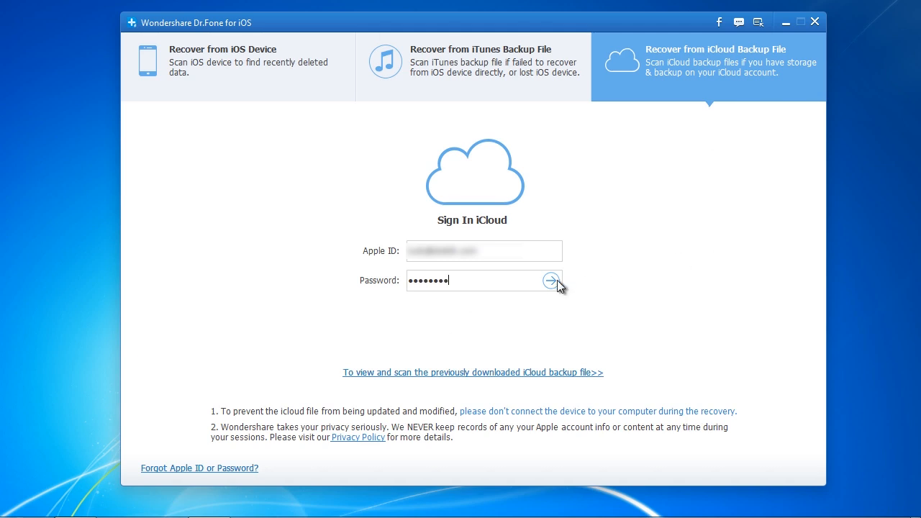
pyautogui.click(551, 280)
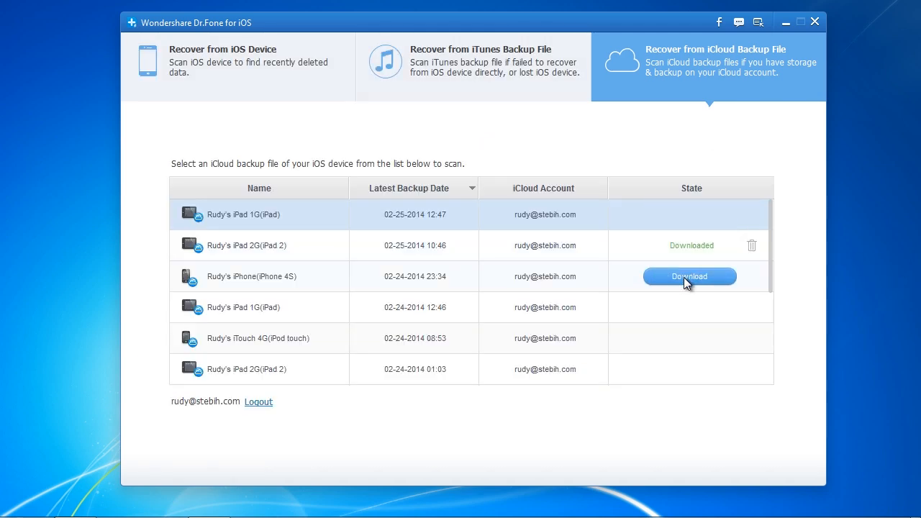
pyautogui.click(688, 276)
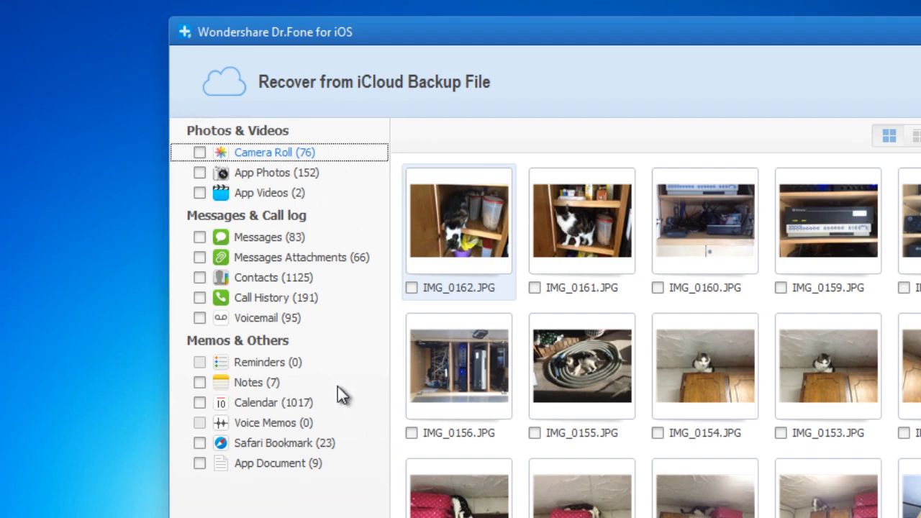
pyautogui.moveTo(258, 221)
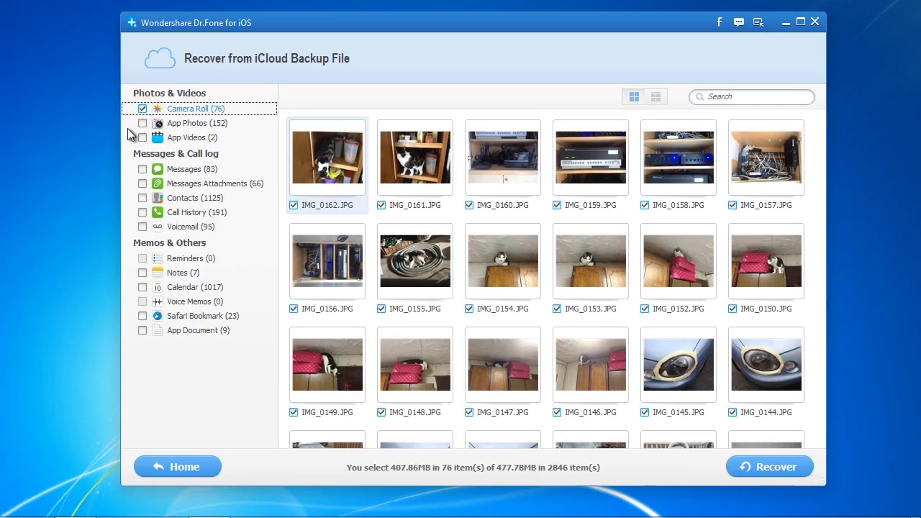
# Deselect all Camera Roll photos except IMG_0161.JPG and start recovery.
pyautogui.click(142, 108)
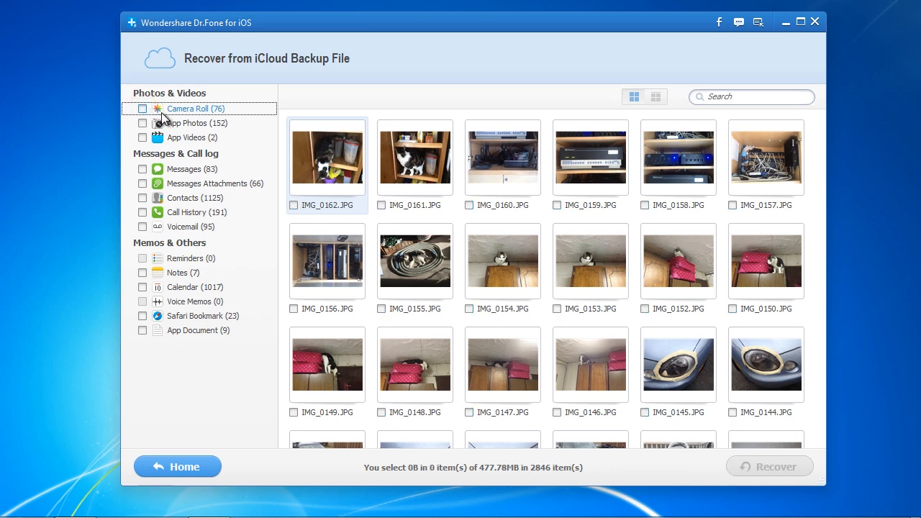
pyautogui.click(380, 205)
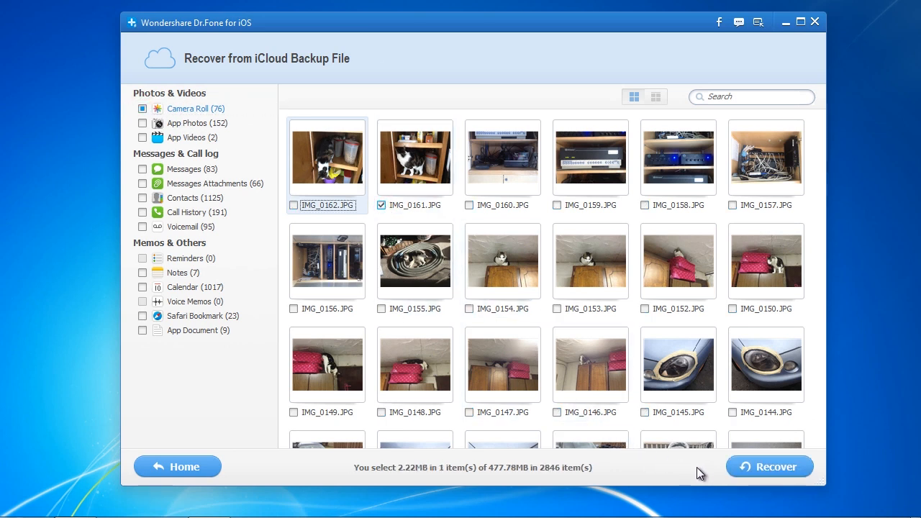
pyautogui.click(770, 466)
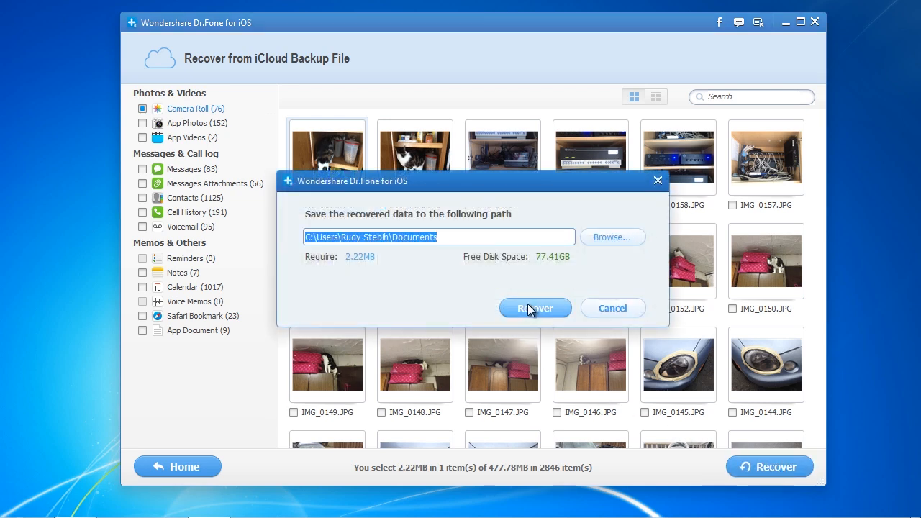
# Recover the photo to Documents and open the resulting Camera Roll folder.
pyautogui.click(535, 308)
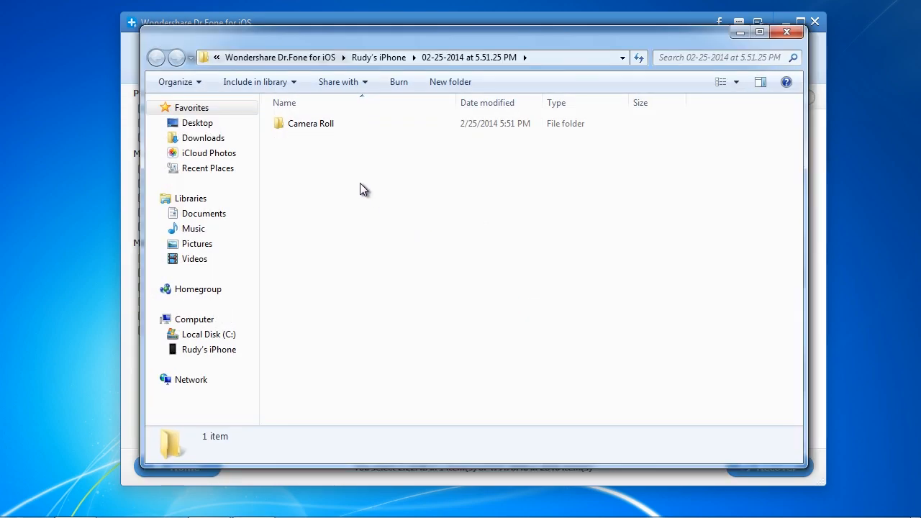
pyautogui.doubleClick(310, 123)
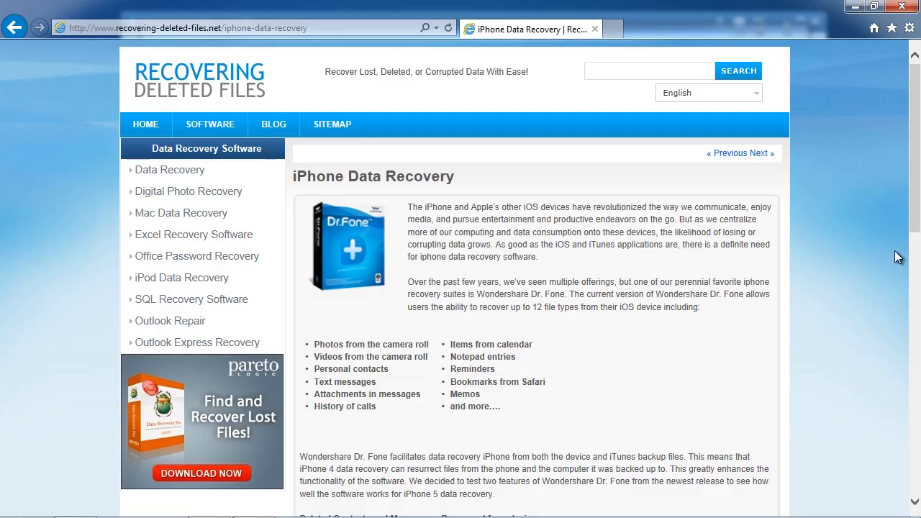
# Scroll the review article down to the preview-before-recovery section and download link.
pyautogui.scroll(-3)
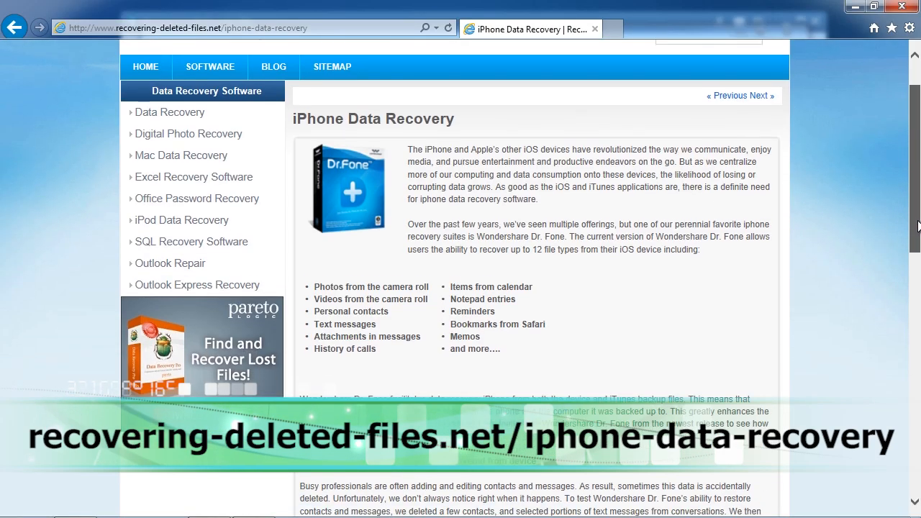
pyautogui.scroll(-3)
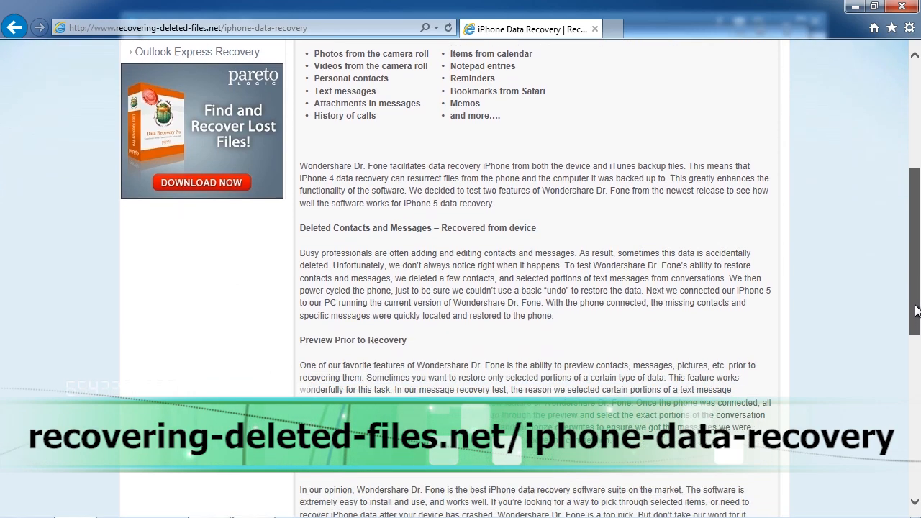
pyautogui.scroll(-3)
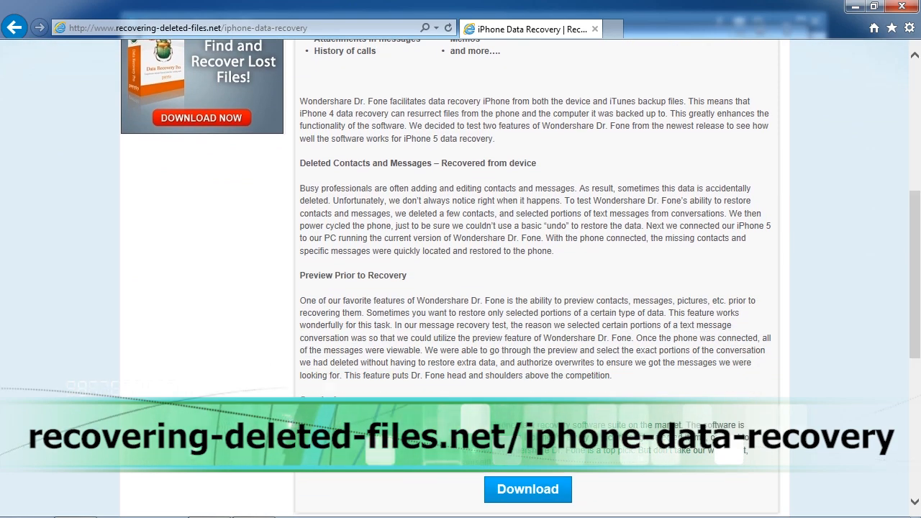